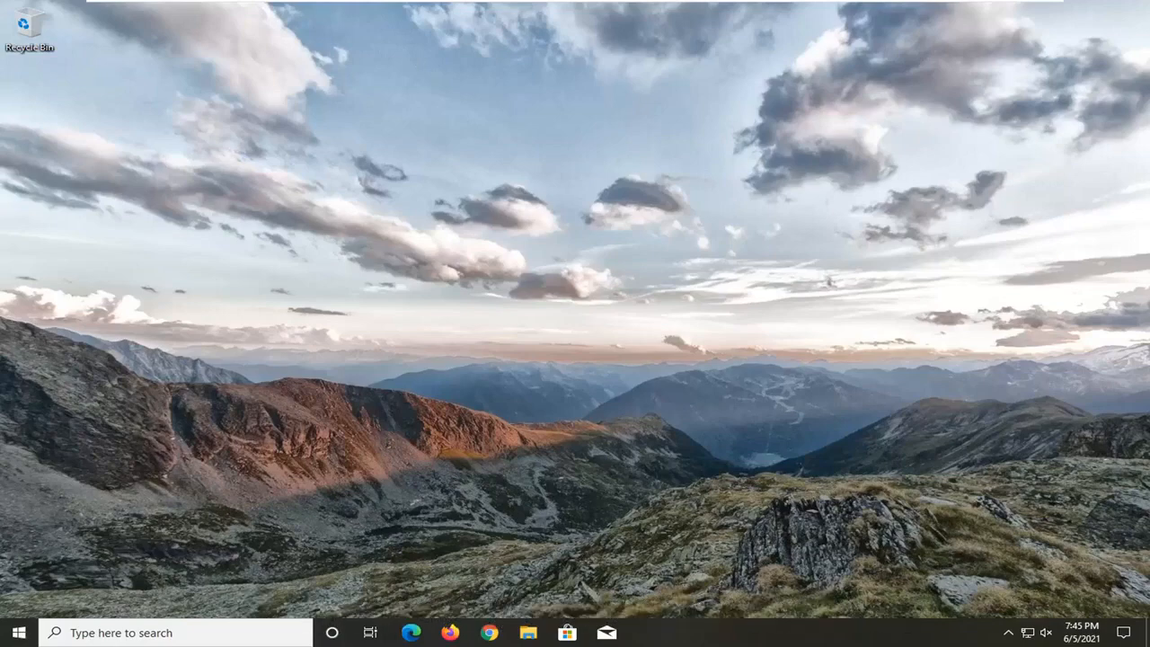
Search for 'trouble' from Start and open the Troubleshoot settings page.
{"action": "type", "text": "troubleshoot"}
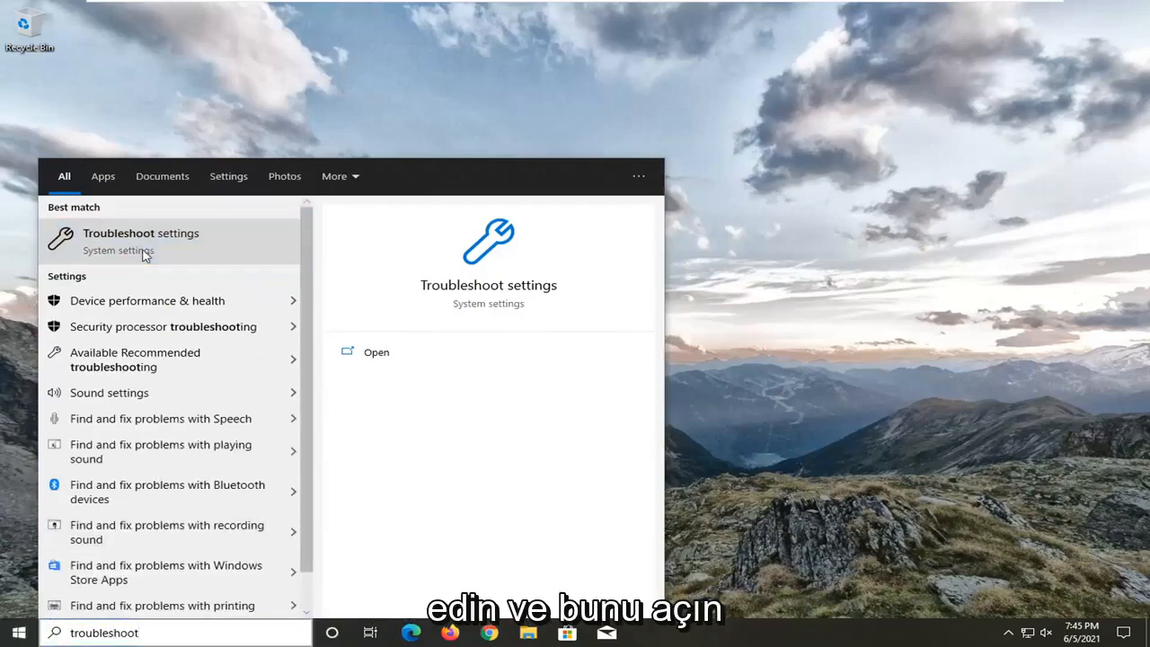
{"action": "left_click", "coordinate": [140, 233]}
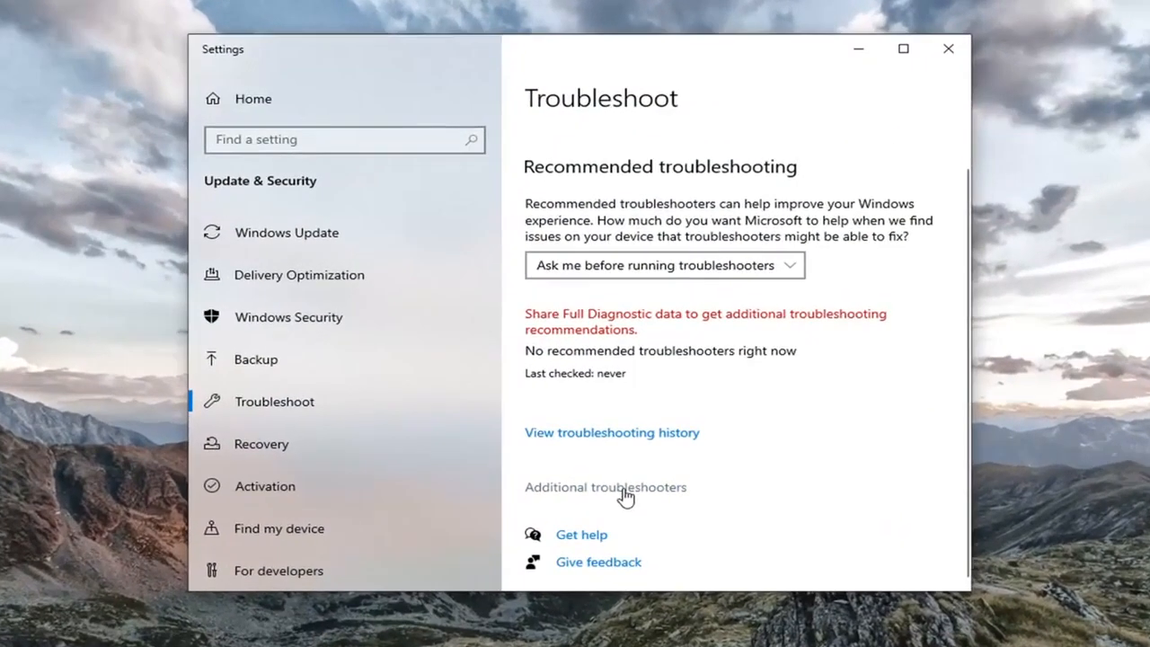
Run the Playing Audio troubleshooter from Additional troubleshooters.
{"action": "left_click", "coordinate": [605, 487]}
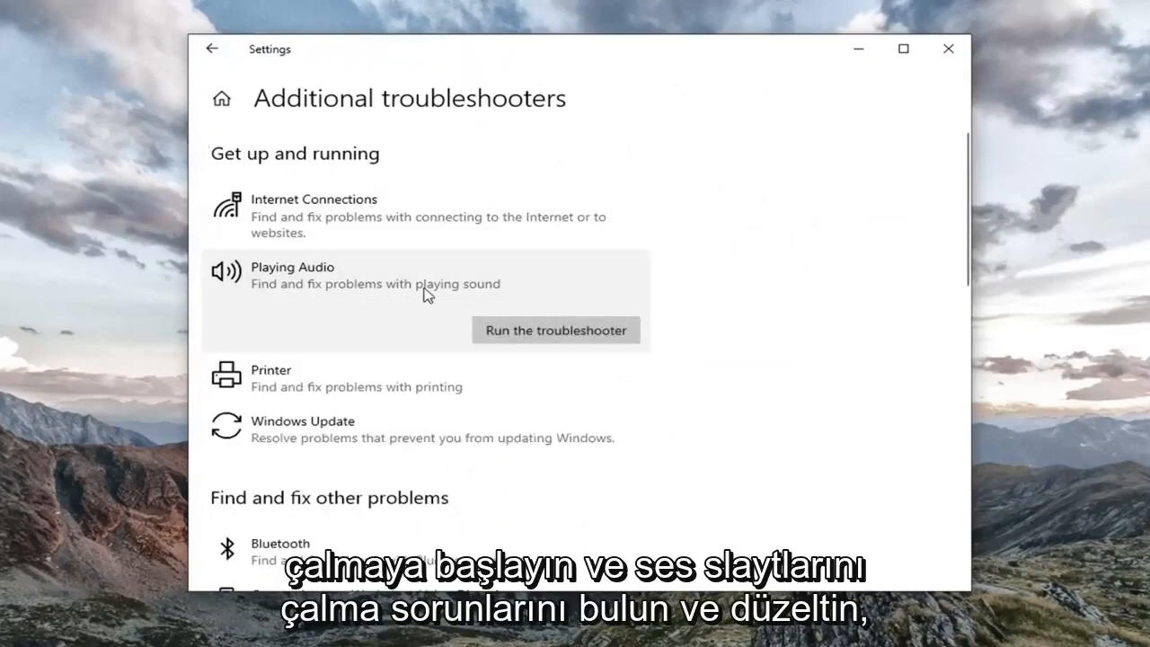
{"action": "left_click", "coordinate": [554, 329]}
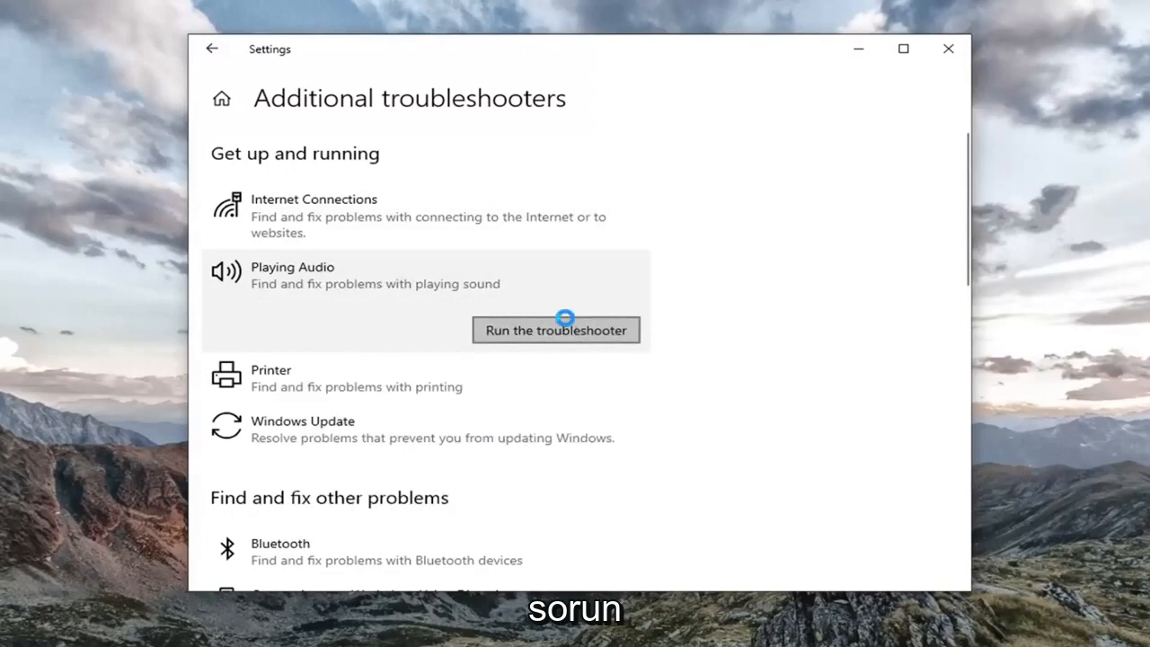
{"action": "left_click", "coordinate": [556, 330]}
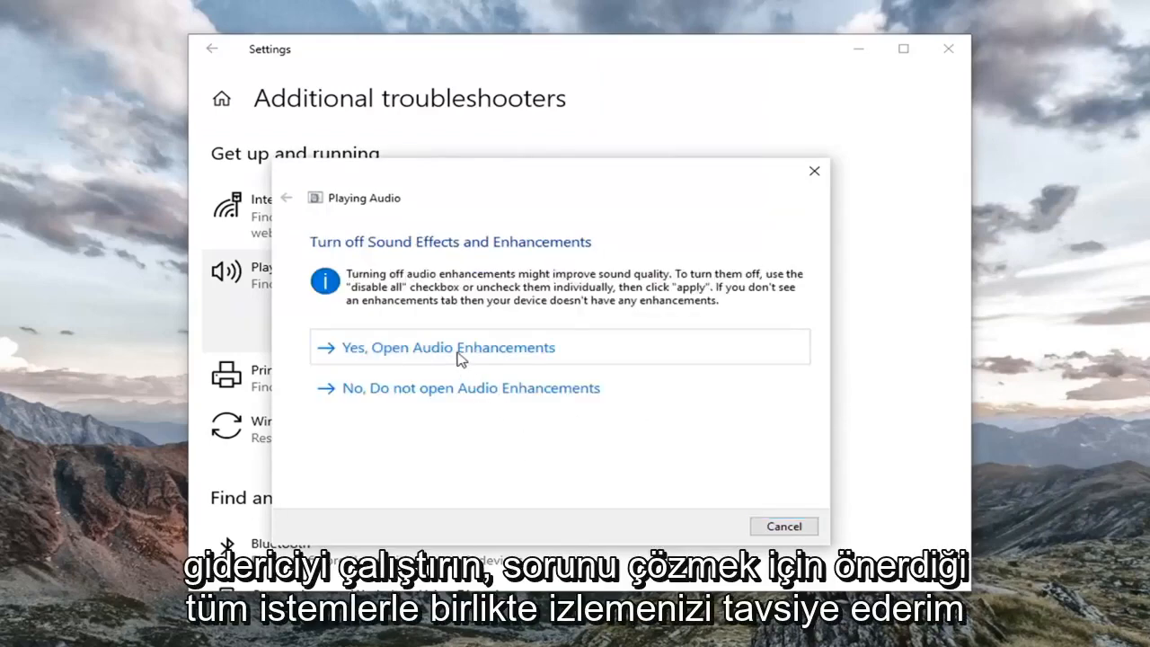
Accept opening Audio Enhancements, finish the troubleshooter, and close Settings.
{"action": "left_click", "coordinate": [446, 346]}
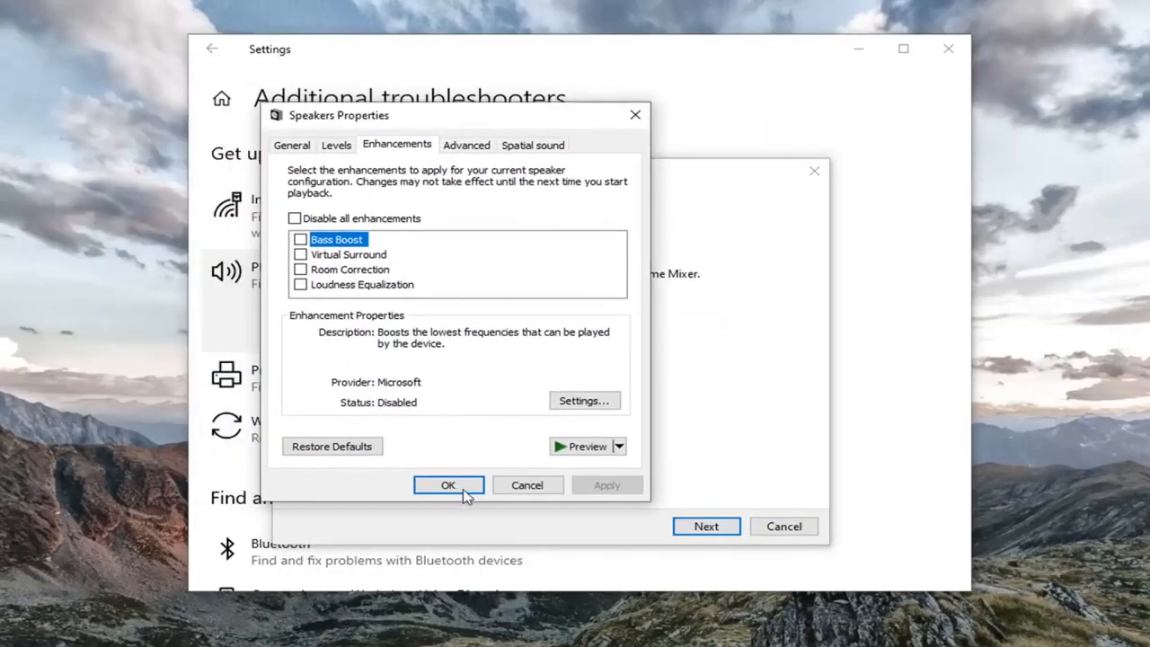
{"action": "left_click", "coordinate": [448, 486]}
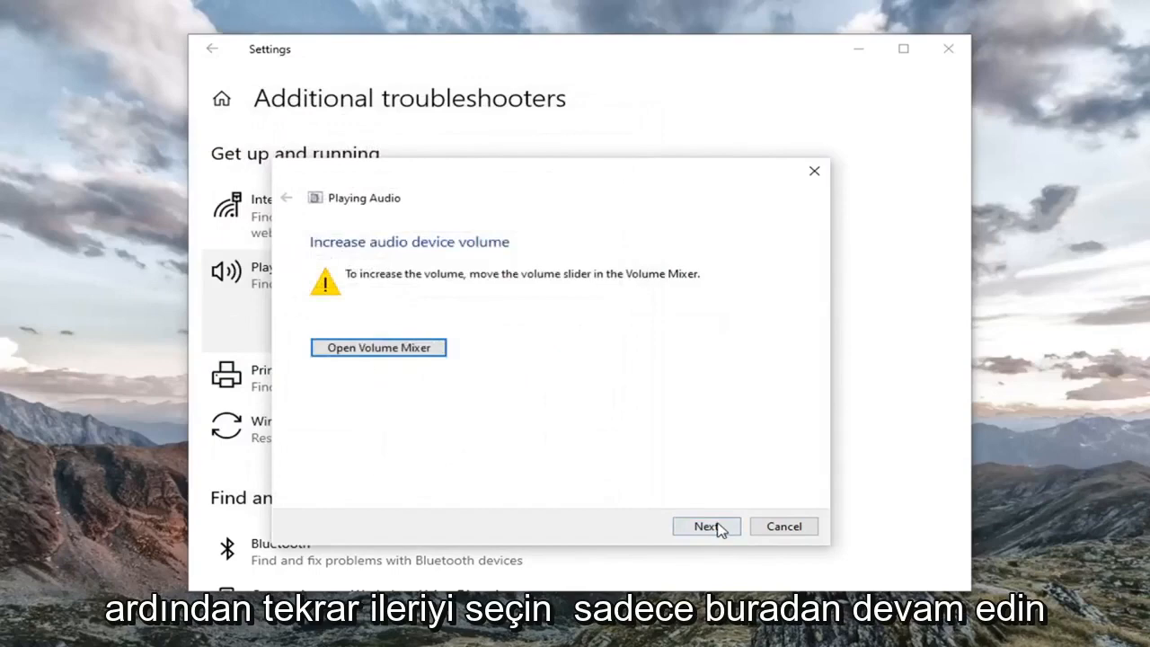
{"action": "left_click", "coordinate": [705, 526]}
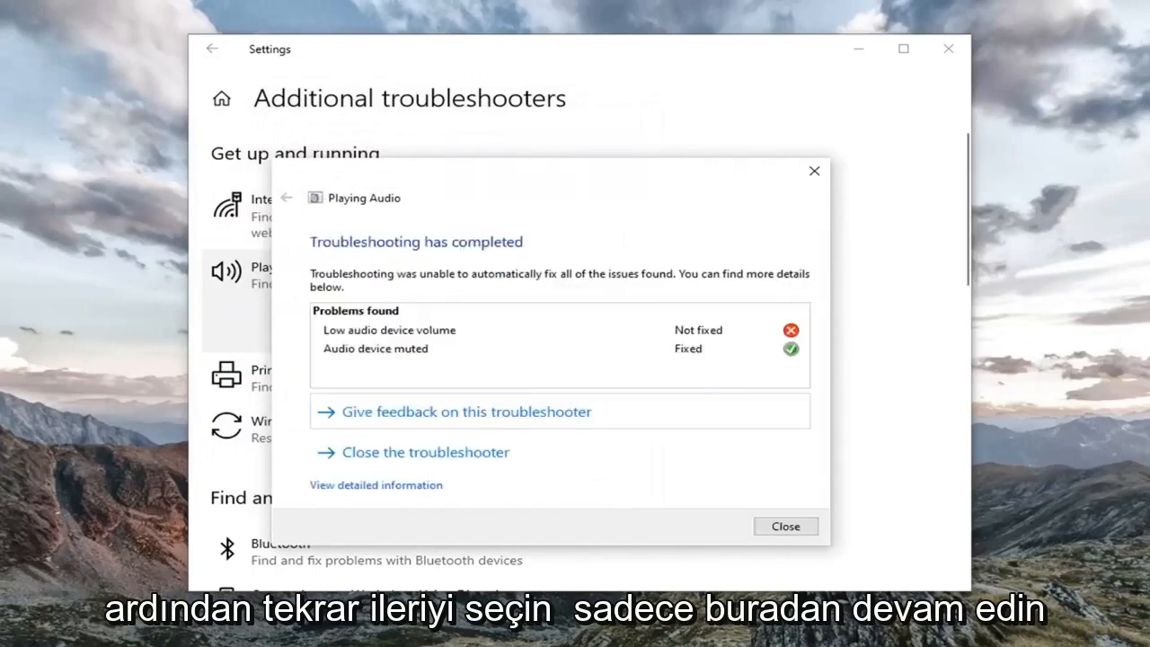
{"action": "left_click", "coordinate": [784, 525]}
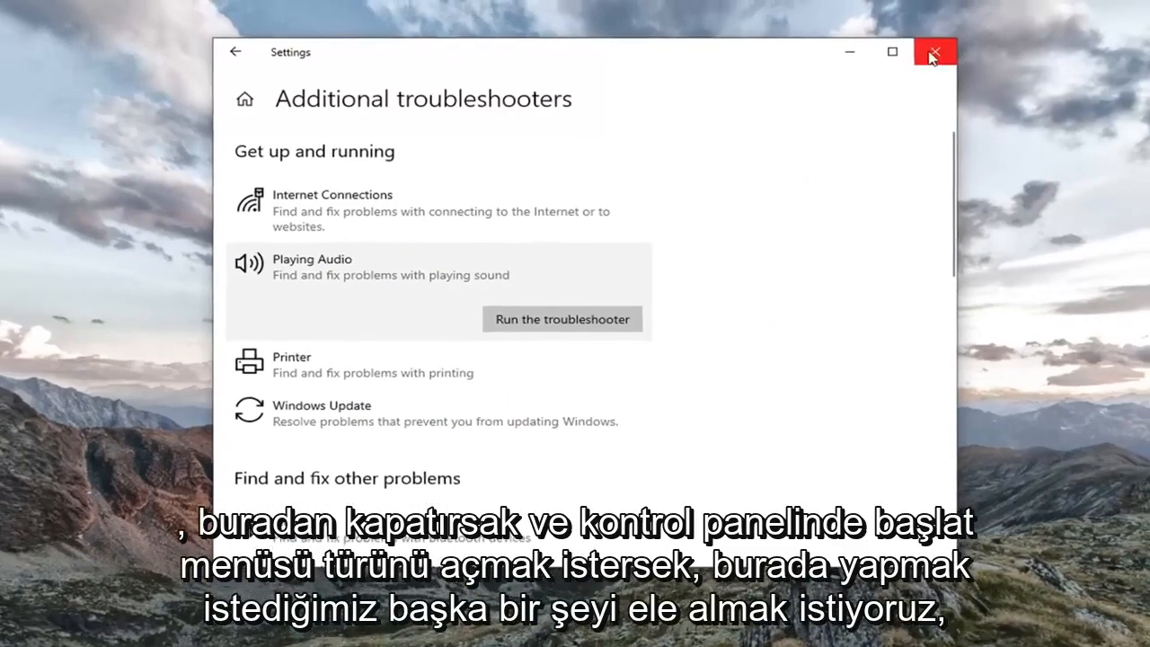
{"action": "left_click", "coordinate": [934, 51]}
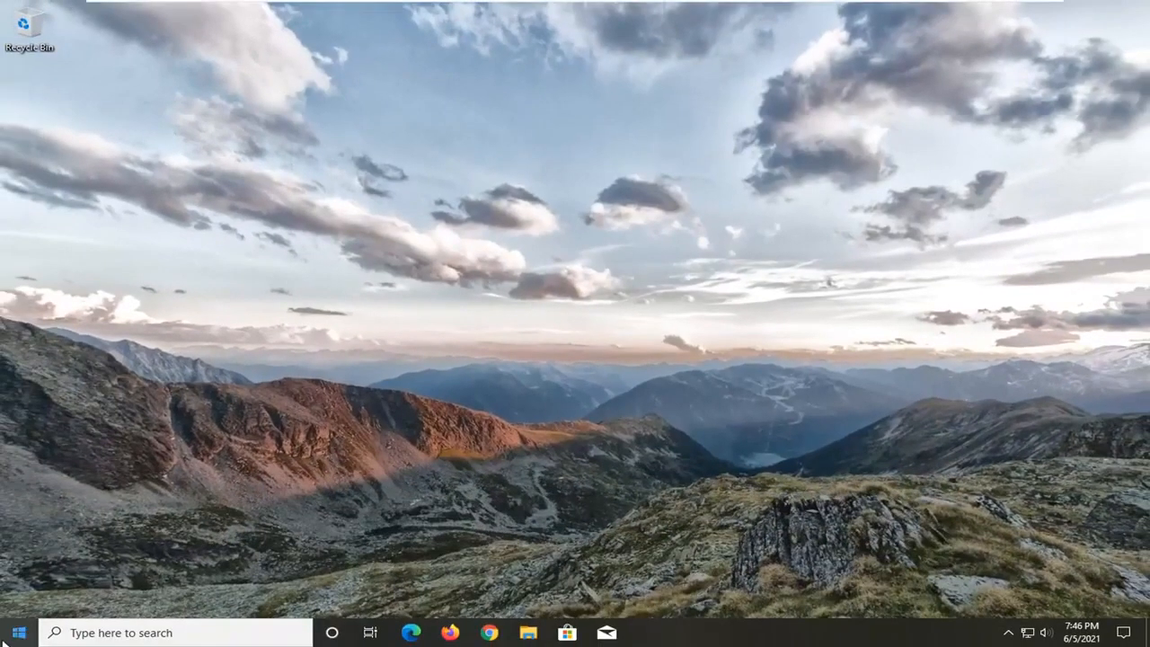
Search Start for 'control panel' and open the Control Panel app.
{"action": "left_click", "coordinate": [18, 633]}
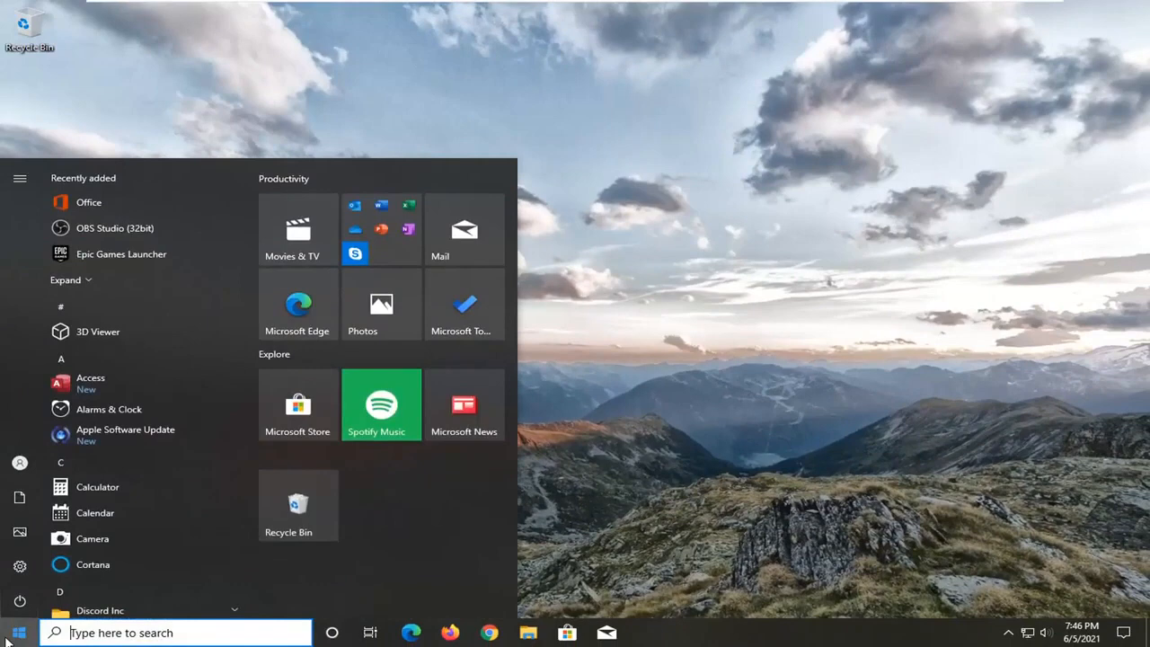
{"action": "type", "text": "control panel"}
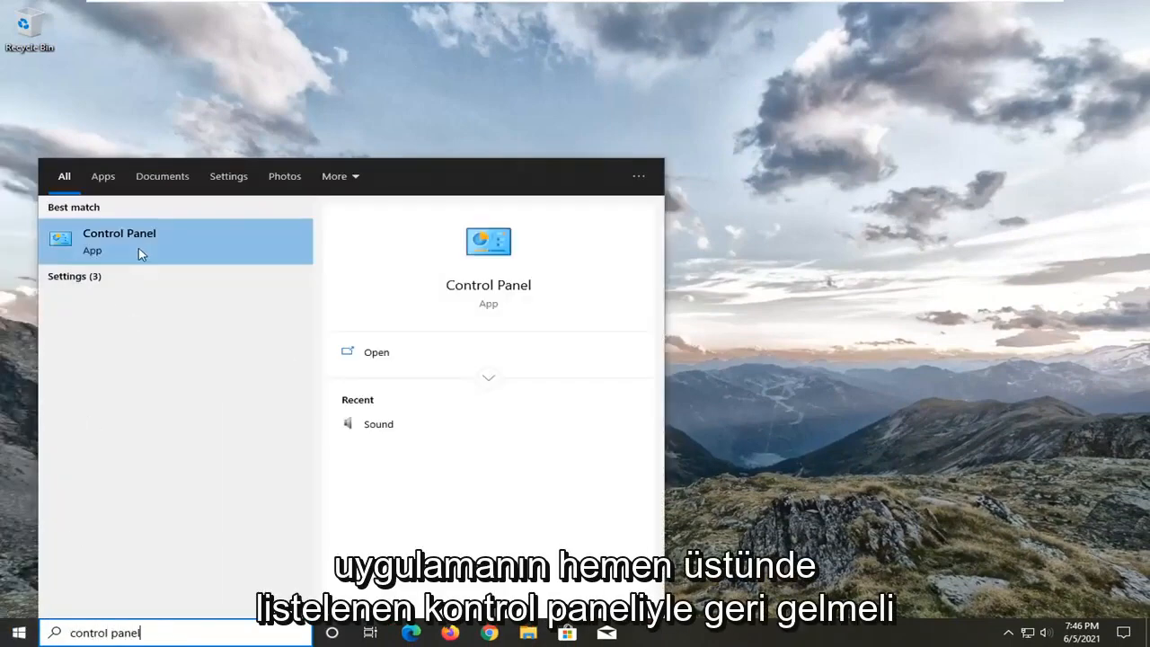
{"action": "left_click", "coordinate": [120, 241]}
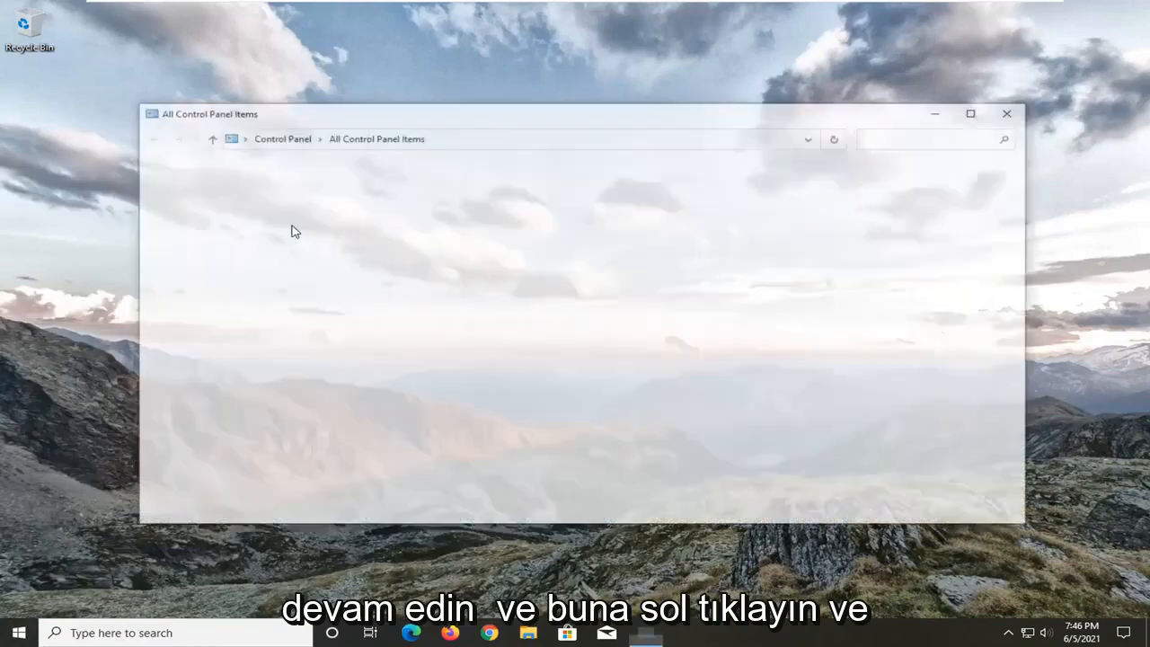
View Control Panel items as Large icons and open Sound.
{"action": "left_click", "coordinate": [987, 140]}
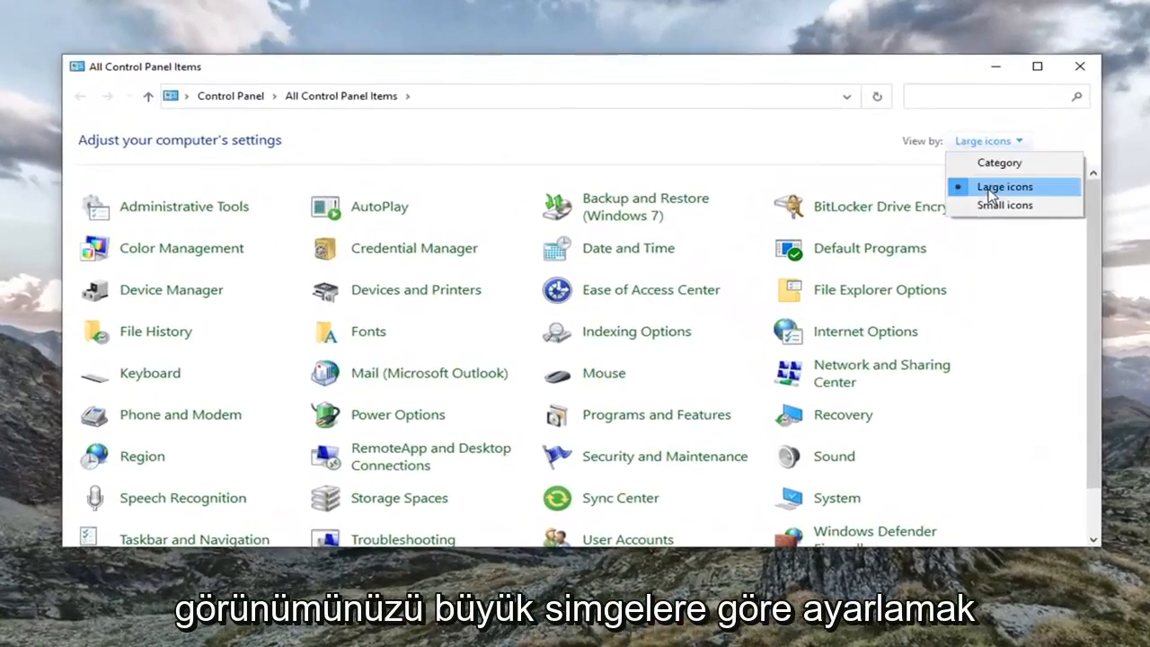
{"action": "left_click", "coordinate": [1003, 186]}
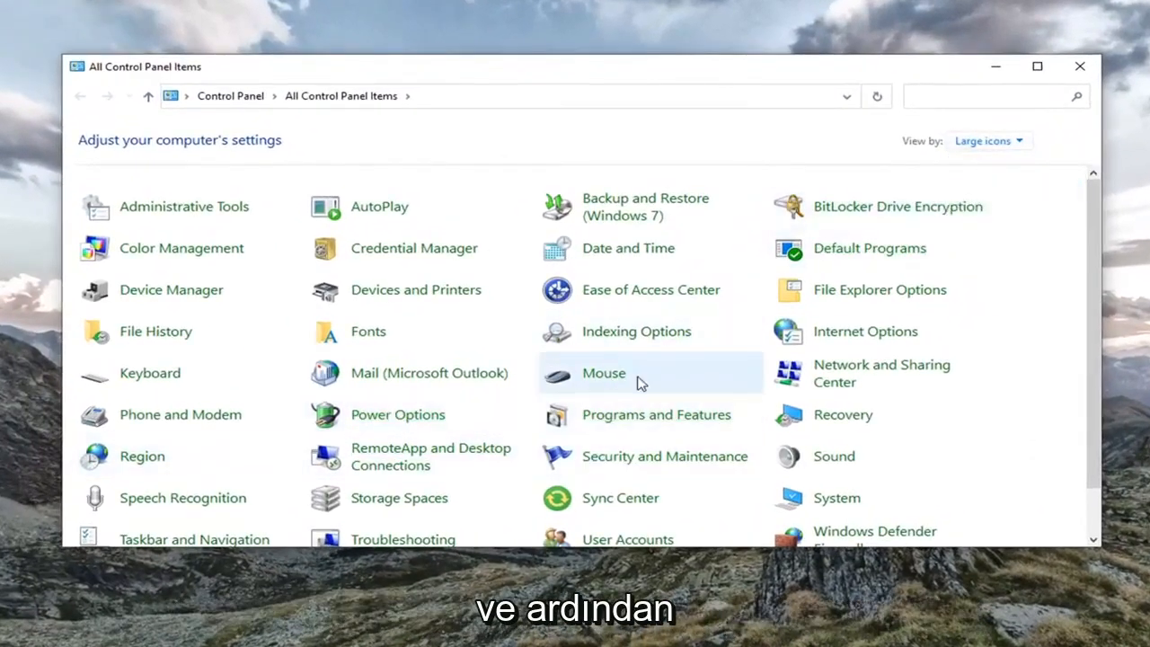
{"action": "mouse_move", "coordinate": [834, 457]}
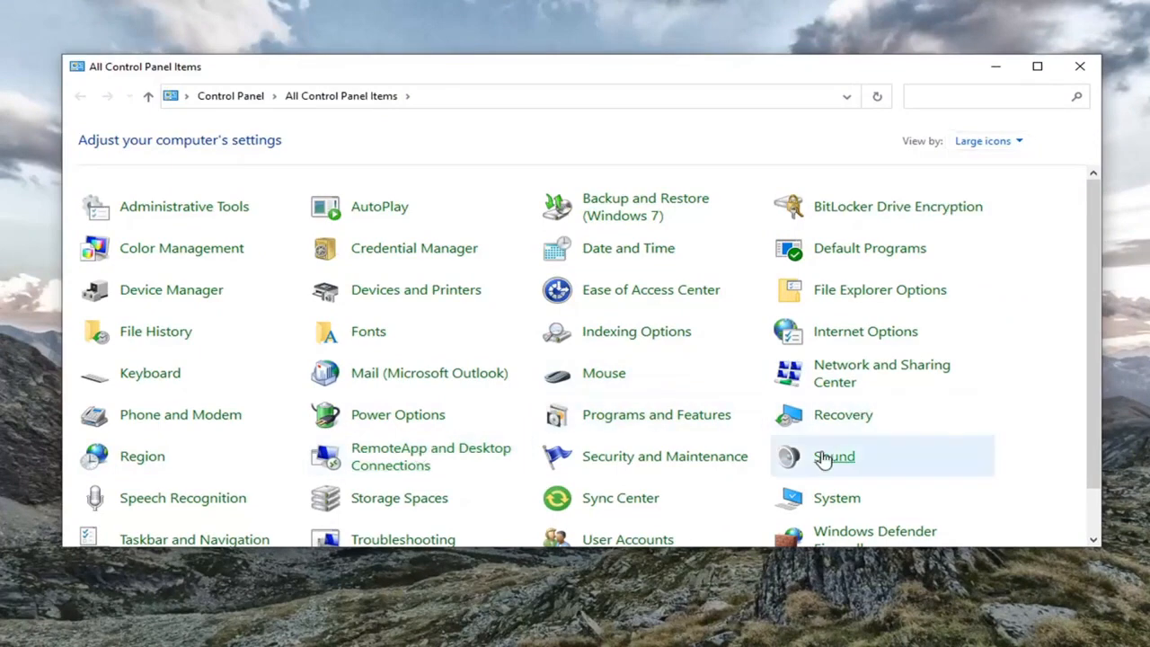
{"action": "left_click", "coordinate": [834, 456]}
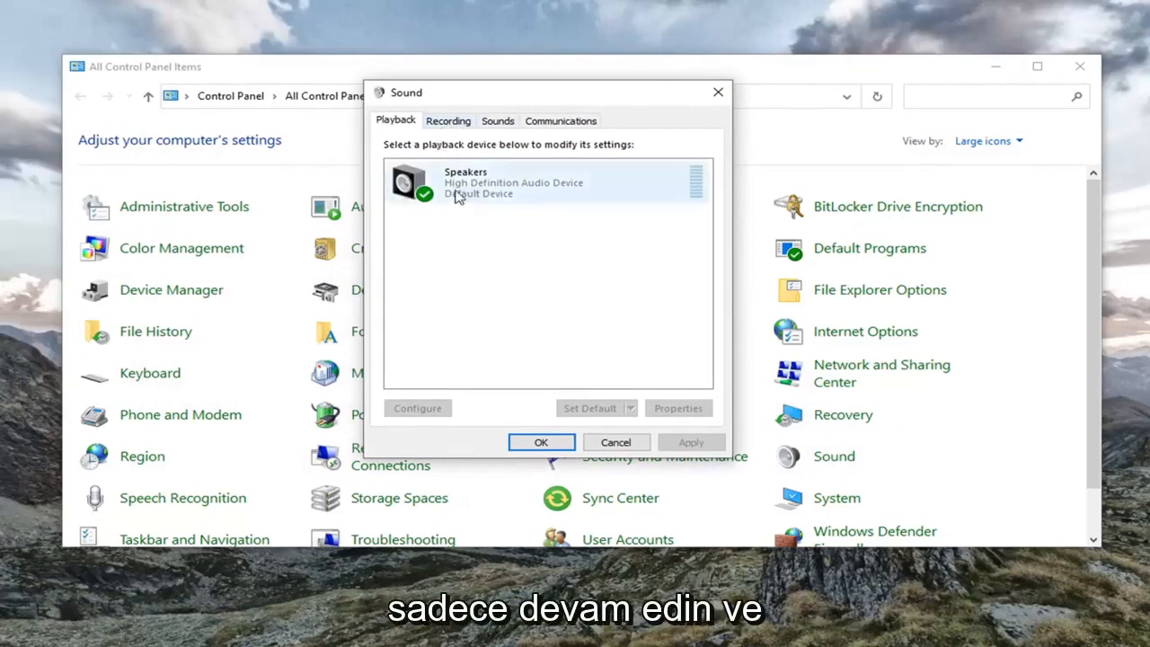
Tick Disable all enhancements for Speakers and confirm with OK.
{"action": "left_click", "coordinate": [513, 183]}
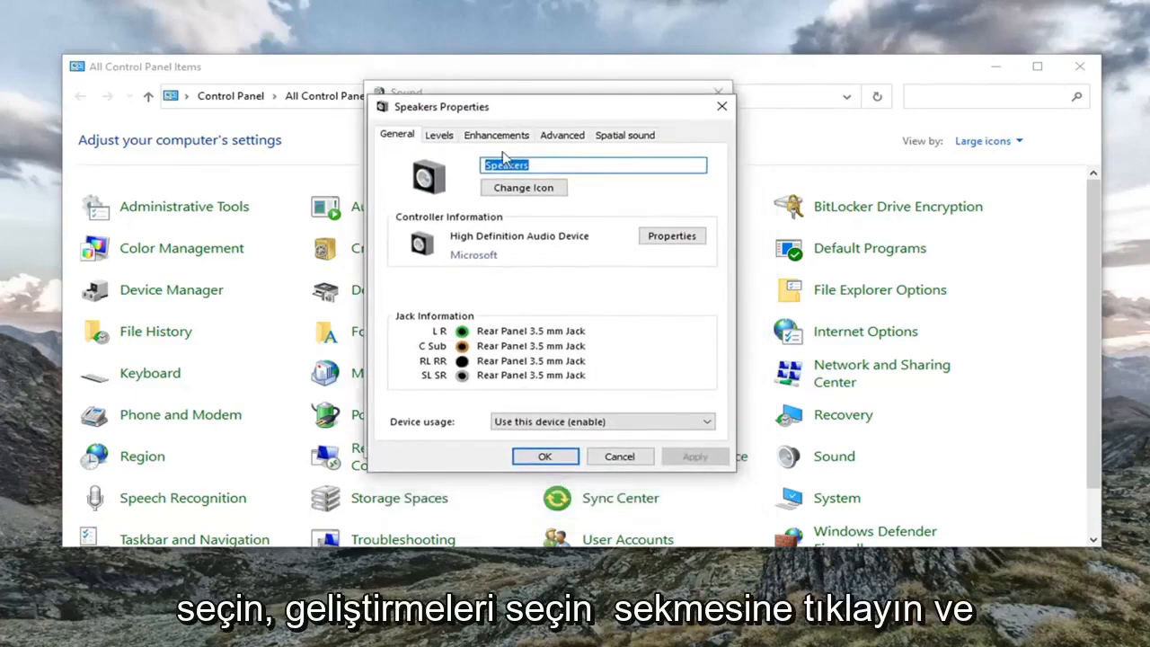
{"action": "left_click", "coordinate": [496, 135]}
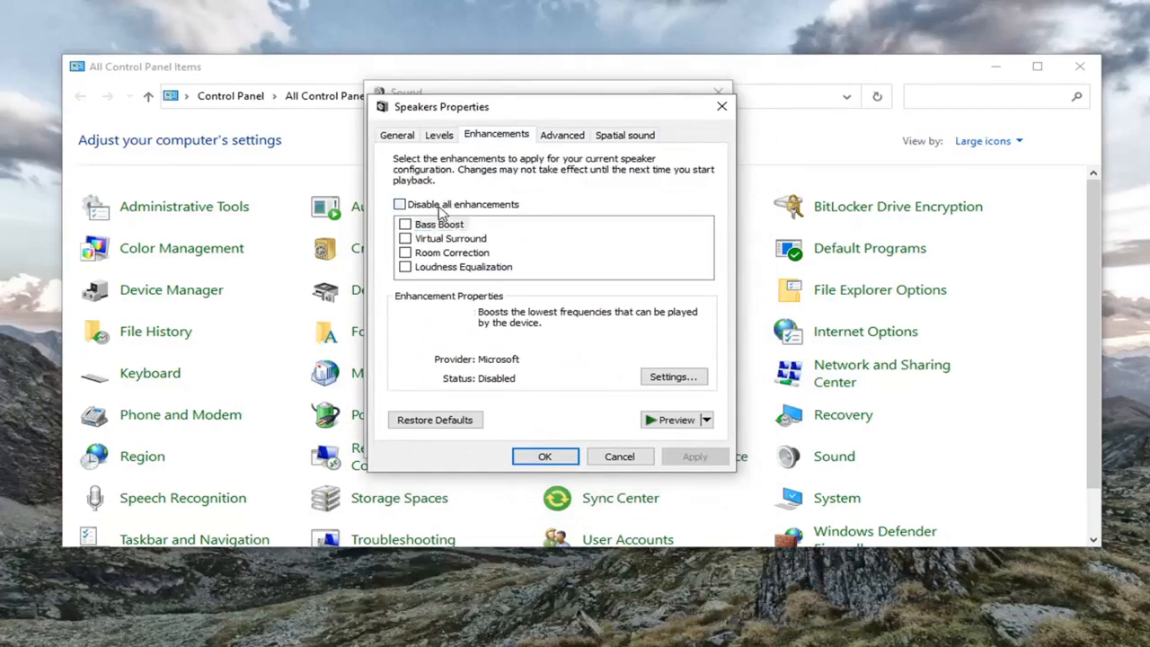
{"action": "left_click", "coordinate": [400, 204]}
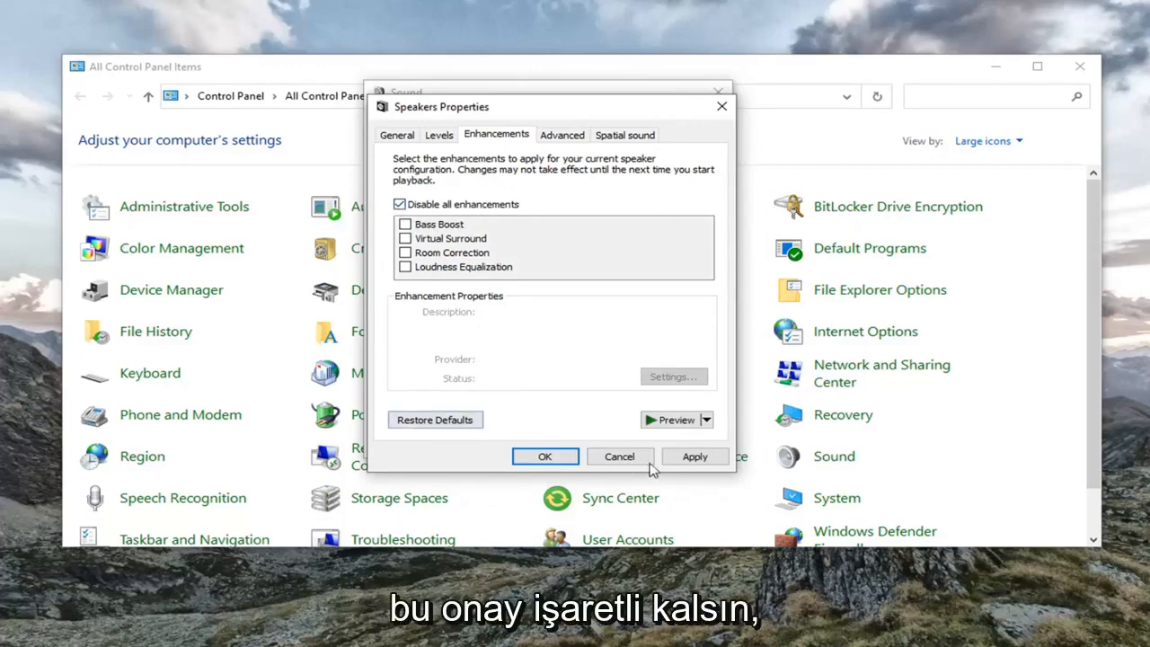
{"action": "left_click", "coordinate": [544, 457]}
{"action": "type", "text": "d"}
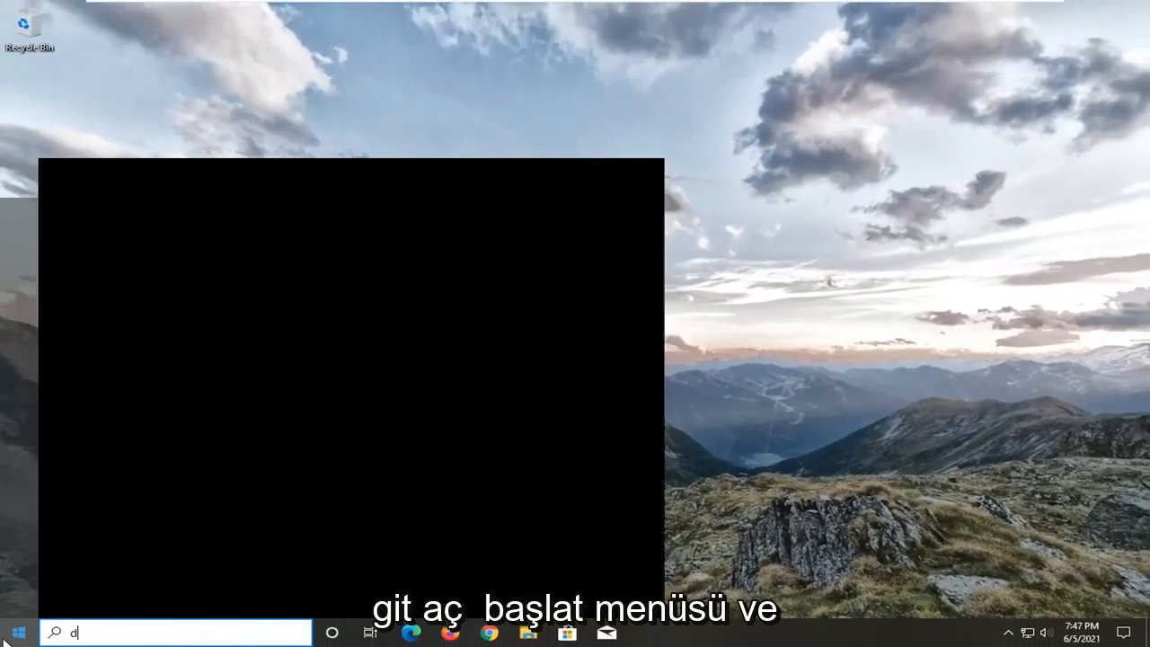
Search Start for 'device manager' and open Device Manager.
{"action": "type", "text": "evice manager"}
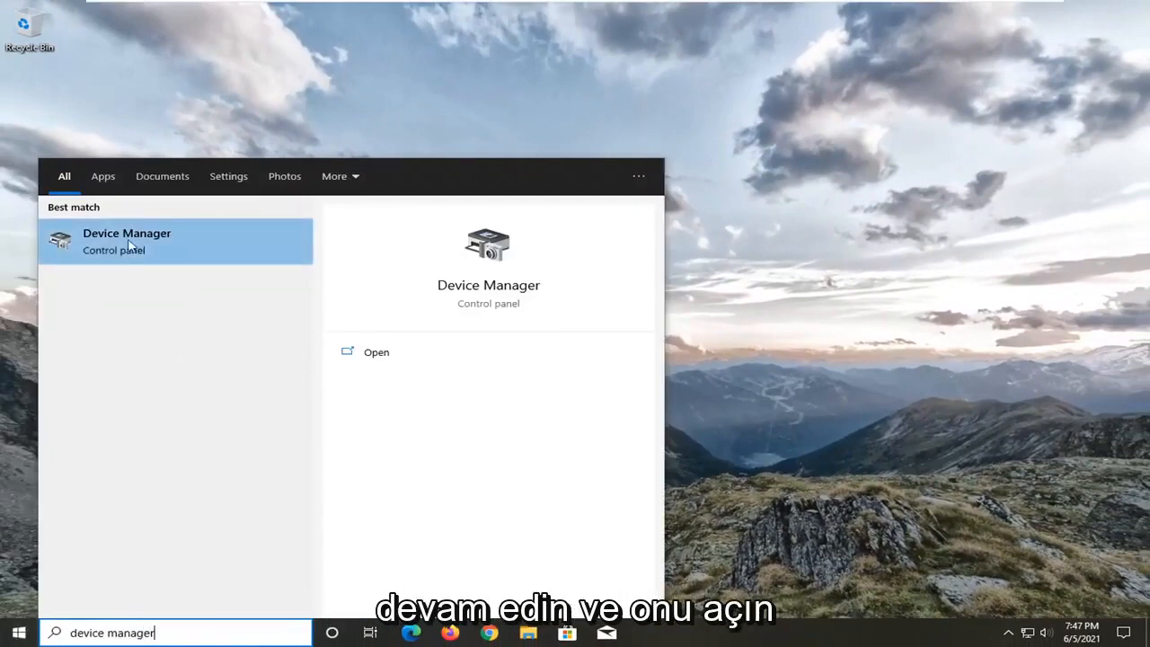
{"action": "left_click", "coordinate": [126, 241]}
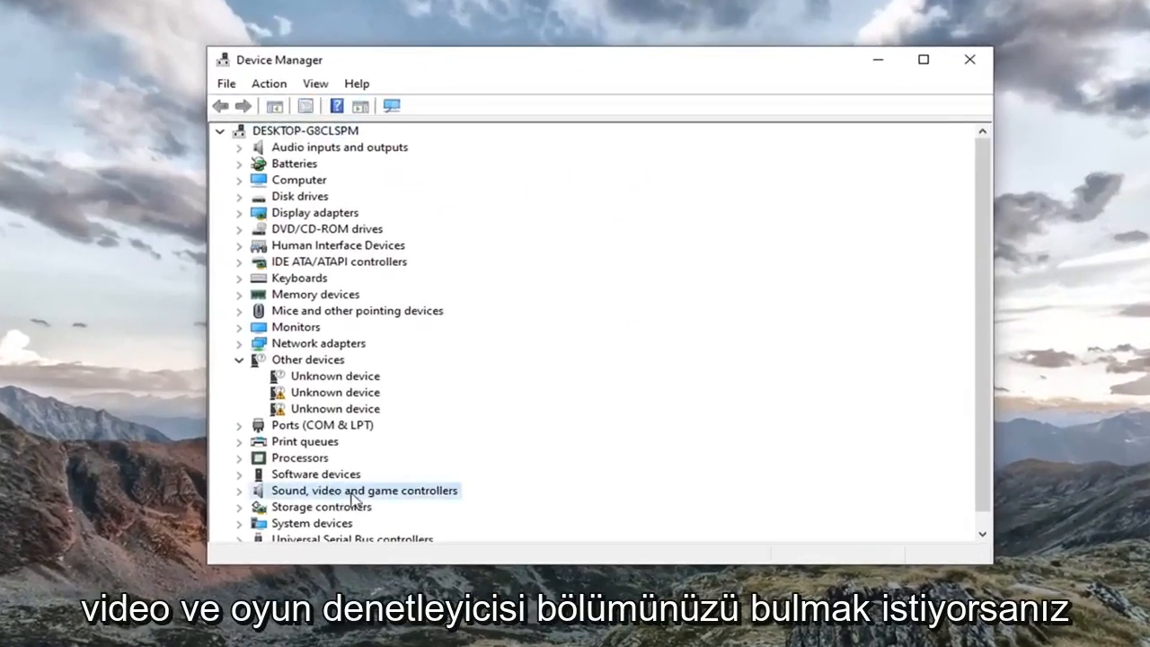
Expand Sound, video and game controllers and start Update driver for High Definition Audio Device.
{"action": "double_click", "coordinate": [364, 489]}
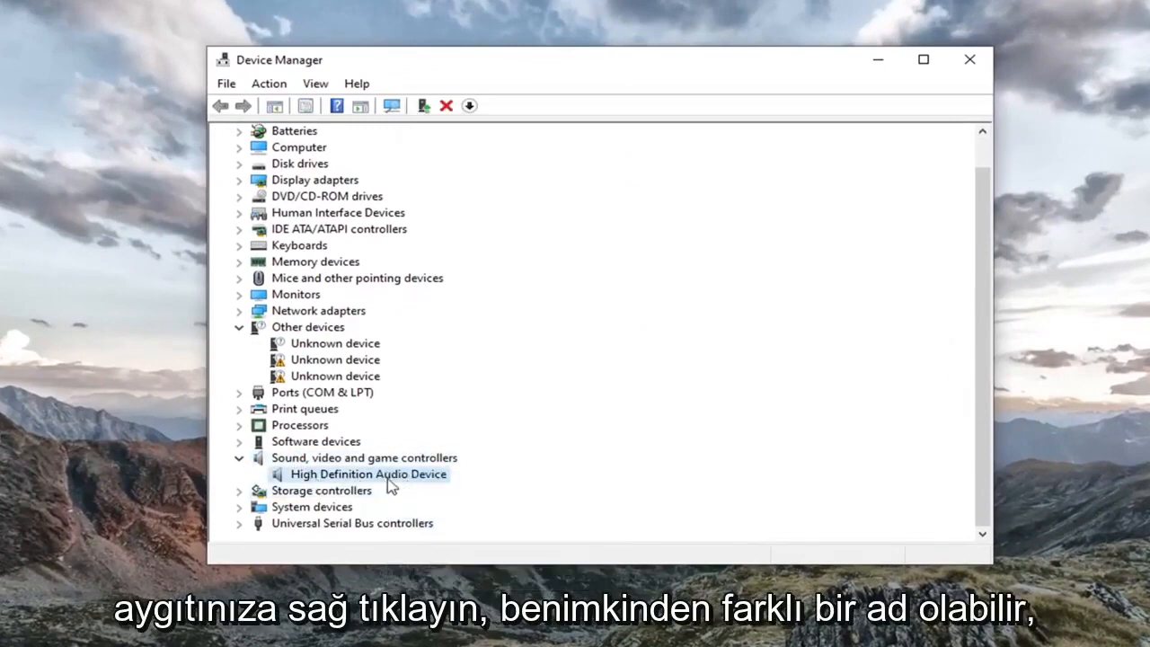
{"action": "right_click", "coordinate": [368, 474]}
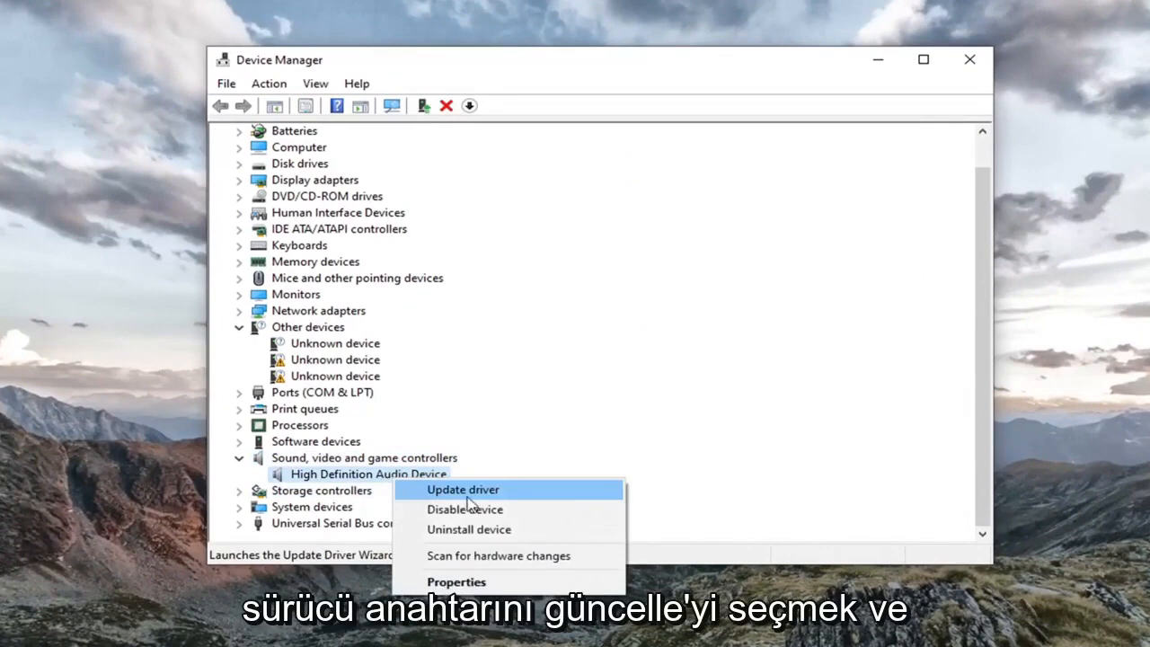
{"action": "left_click", "coordinate": [462, 489]}
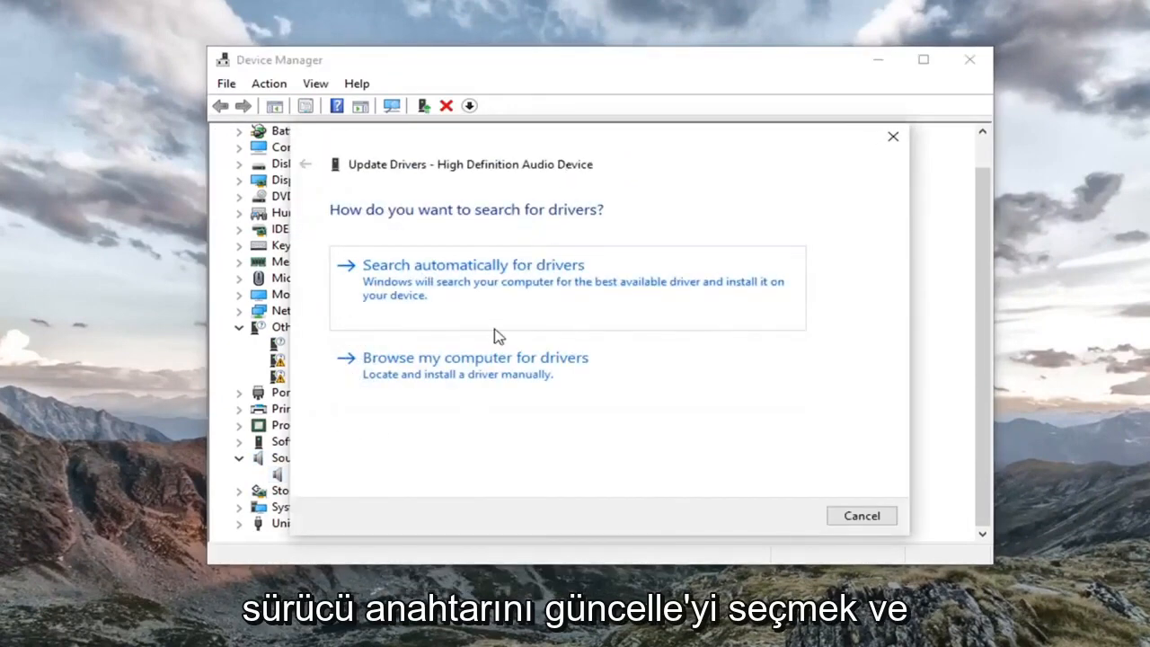
Install the High Definition Audio Device driver from the computer's driver list, accepting the warning.
{"action": "left_click", "coordinate": [474, 358]}
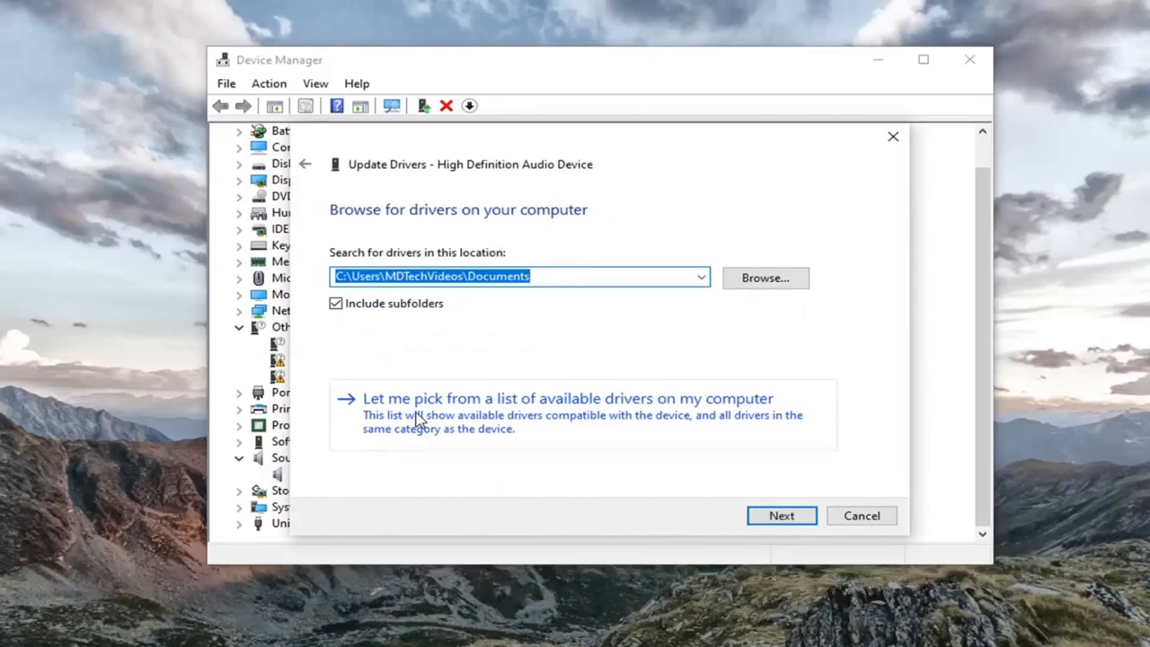
{"action": "left_click", "coordinate": [567, 398]}
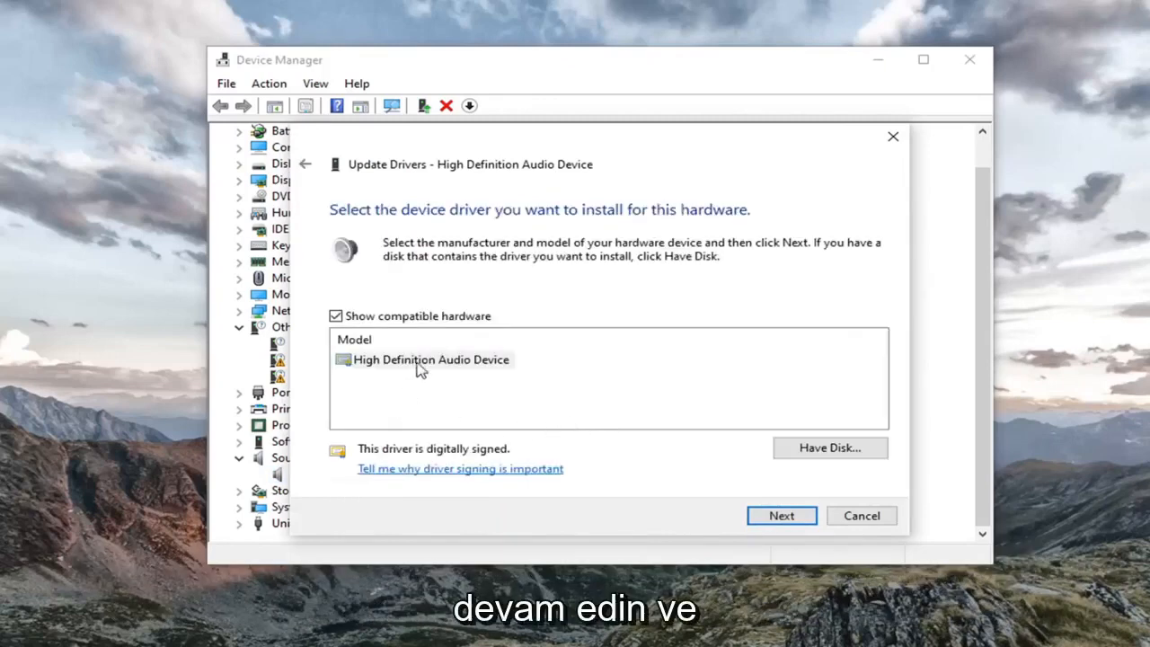
{"action": "left_click", "coordinate": [432, 359]}
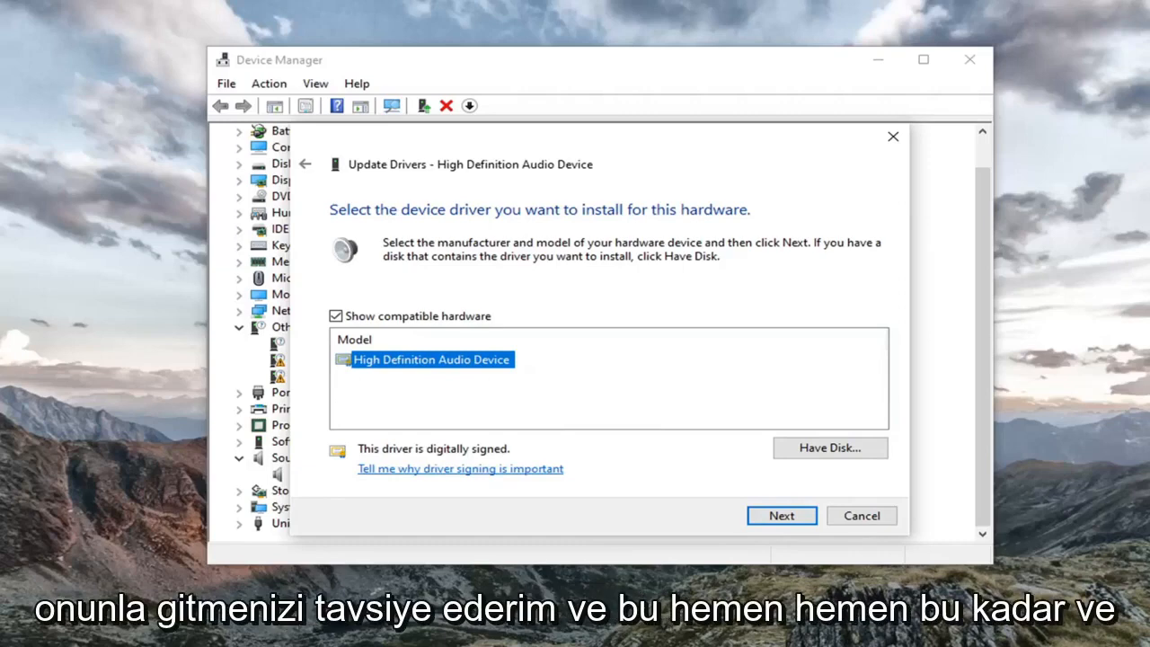
{"action": "left_click", "coordinate": [781, 514]}
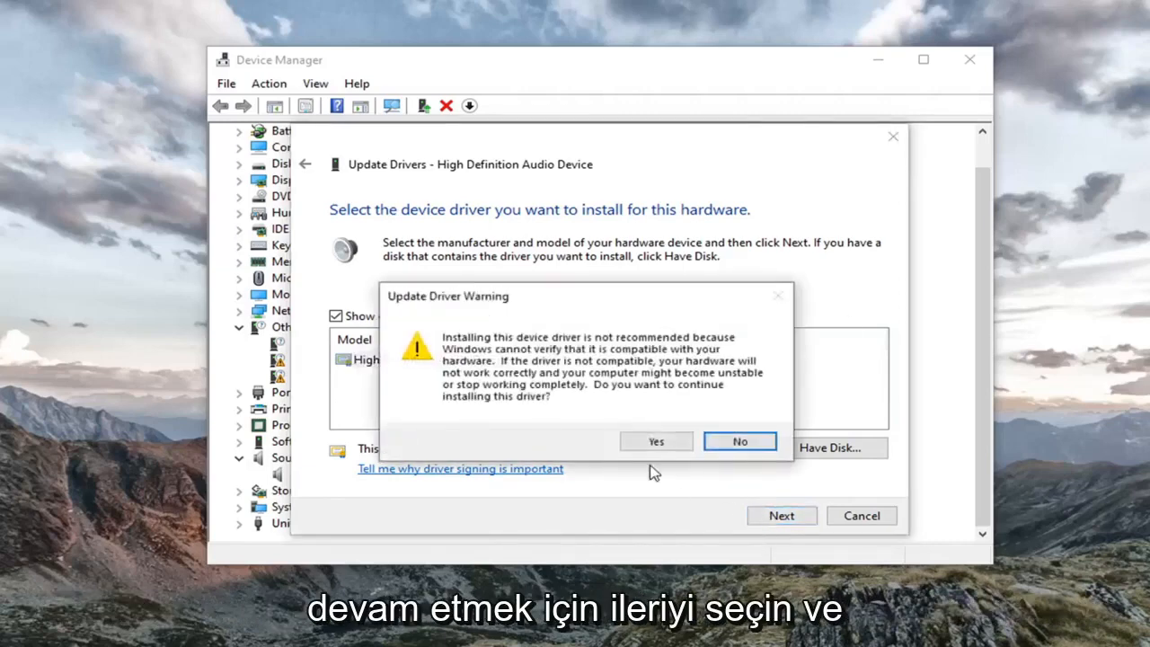
{"action": "left_click", "coordinate": [655, 441]}
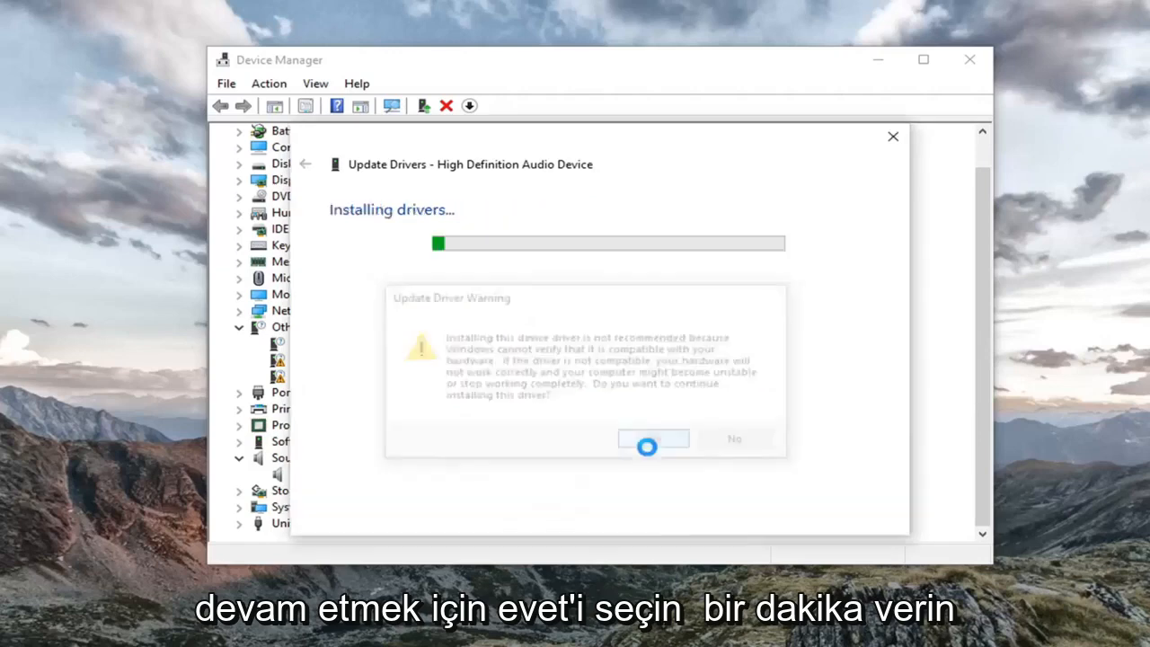
Close the finished update wizard and restart the computer now.
{"action": "left_click", "coordinate": [653, 439]}
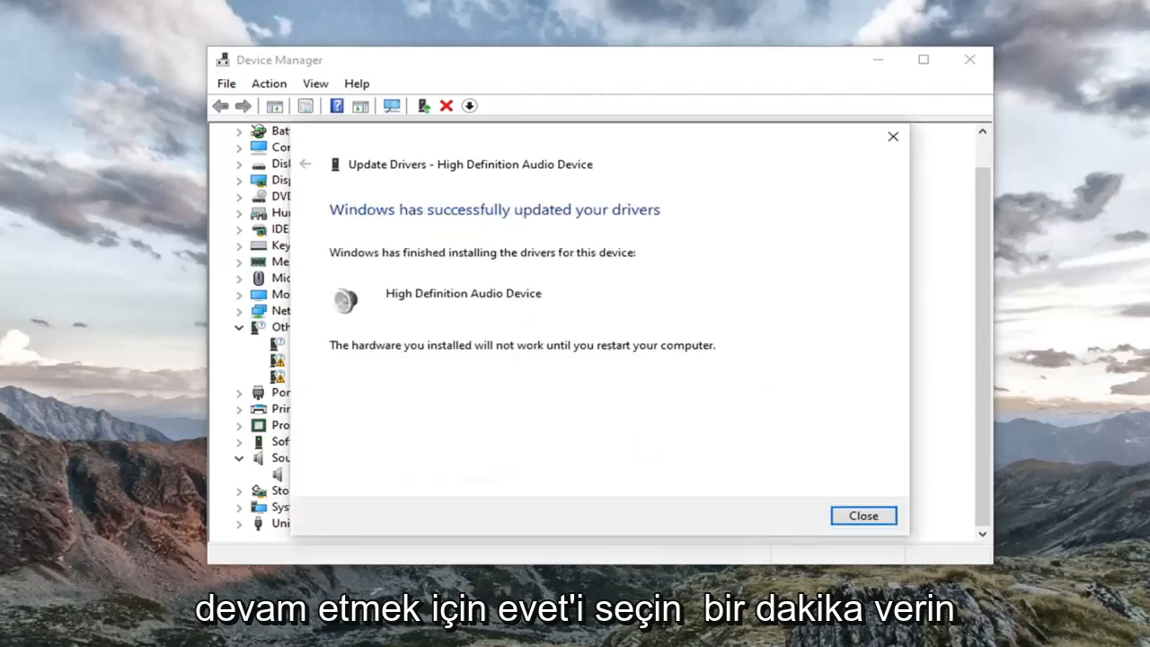
{"action": "mouse_move", "coordinate": [855, 489]}
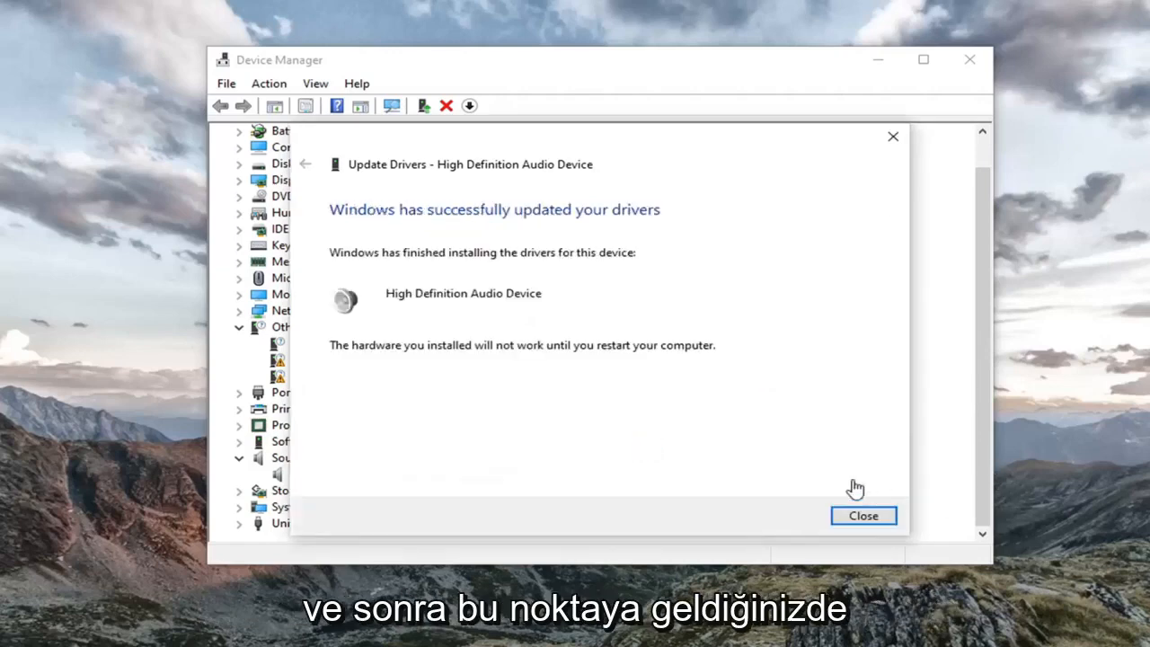
{"action": "left_click", "coordinate": [861, 515]}
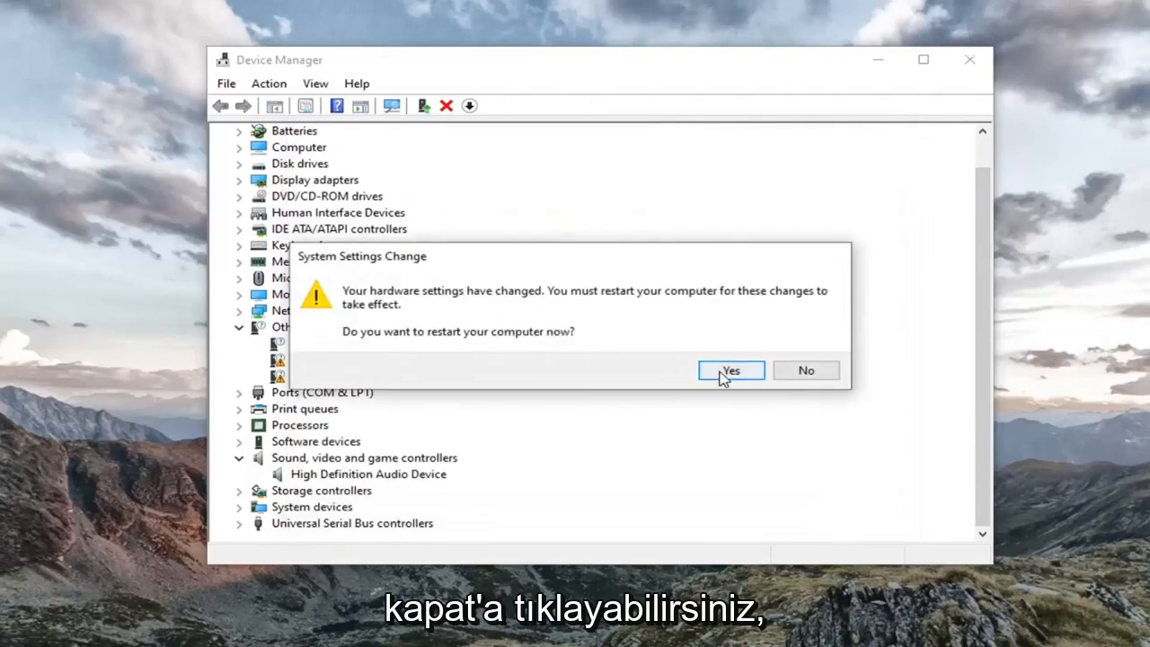
{"action": "left_click", "coordinate": [730, 370]}
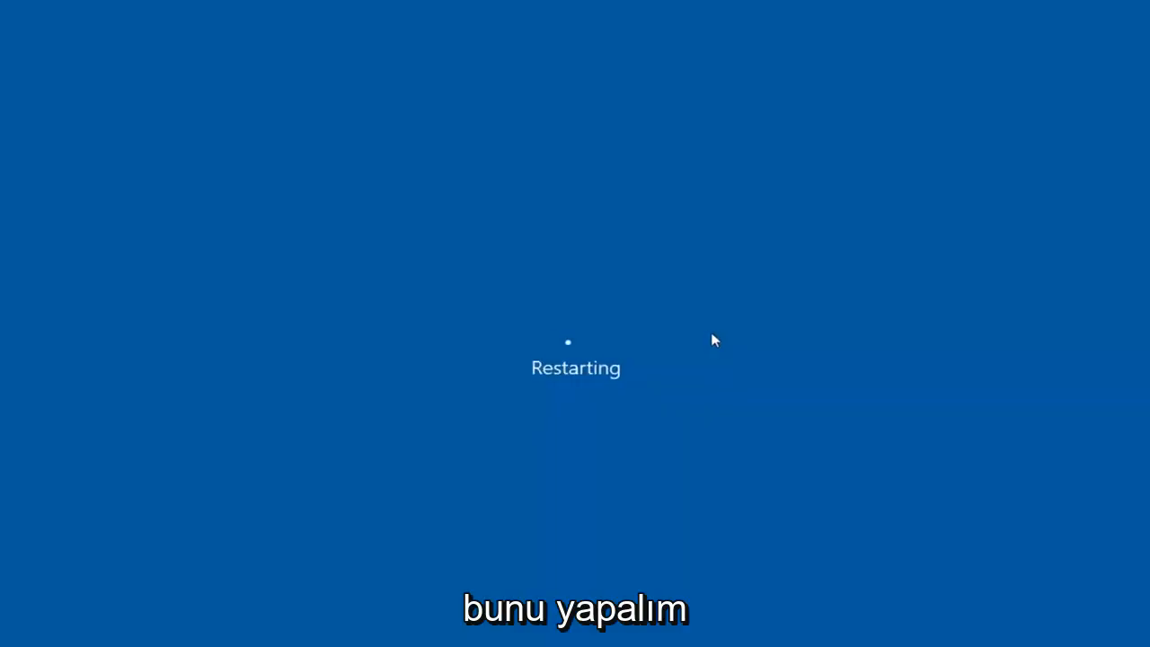